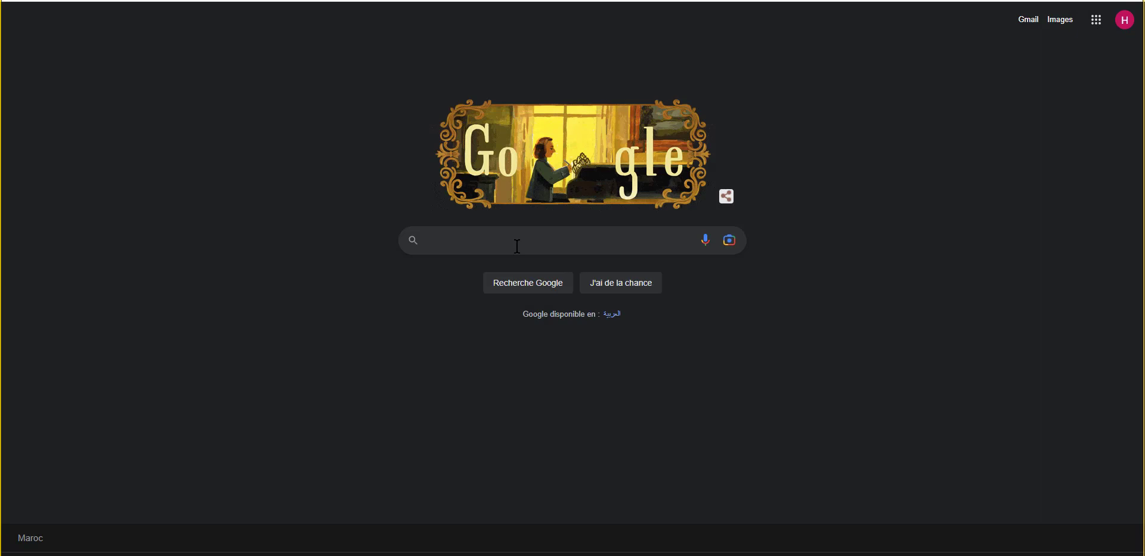
Search Google for 'midjourney' to bring up results listing the official site
type("midjourney")
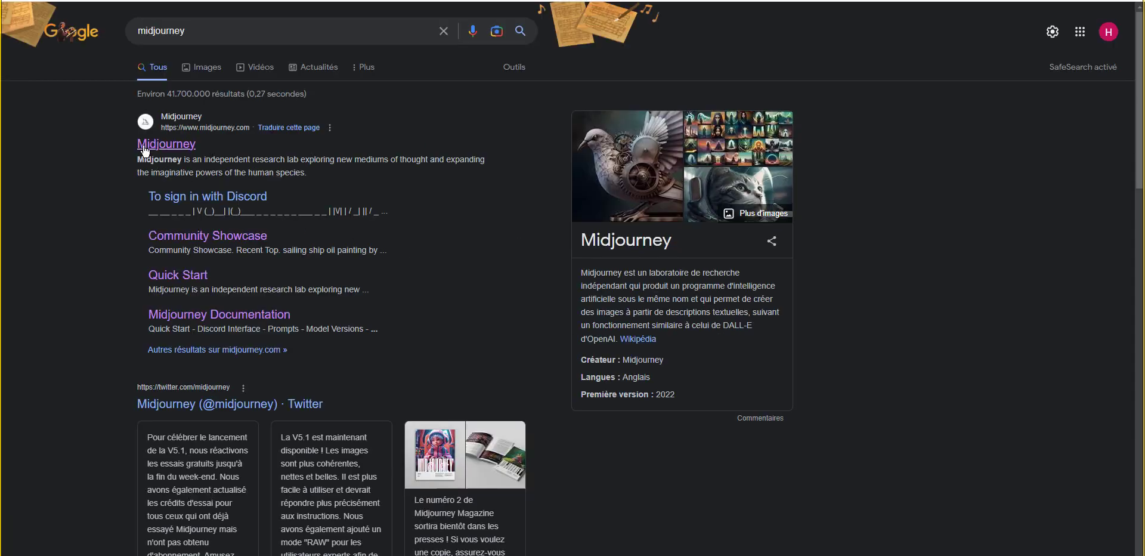
Open the official Midjourney site, then run the bot's /info command in newbies-185
left_click(166, 144)
type("/")
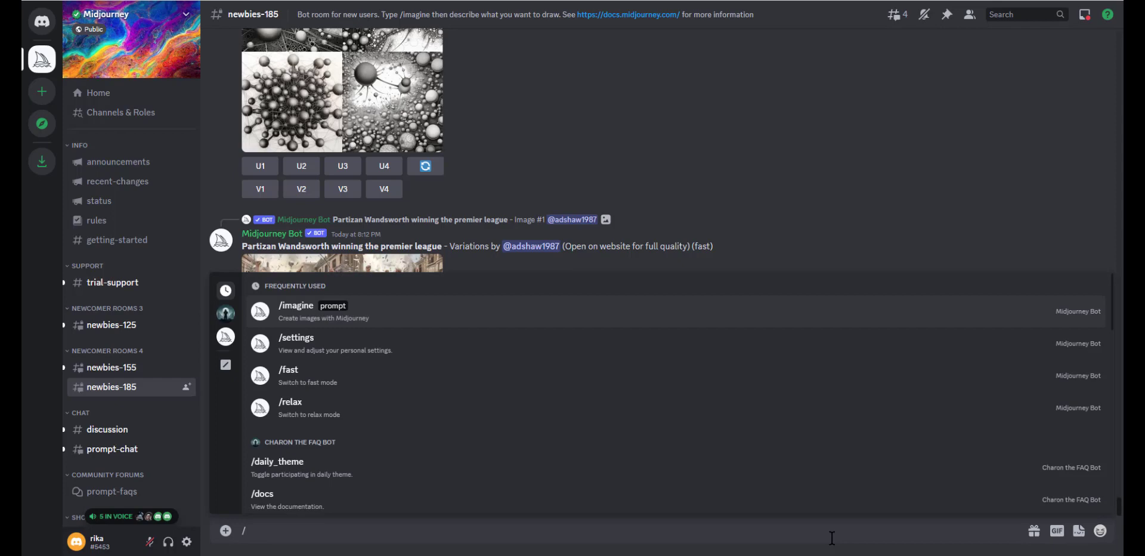
type("info")
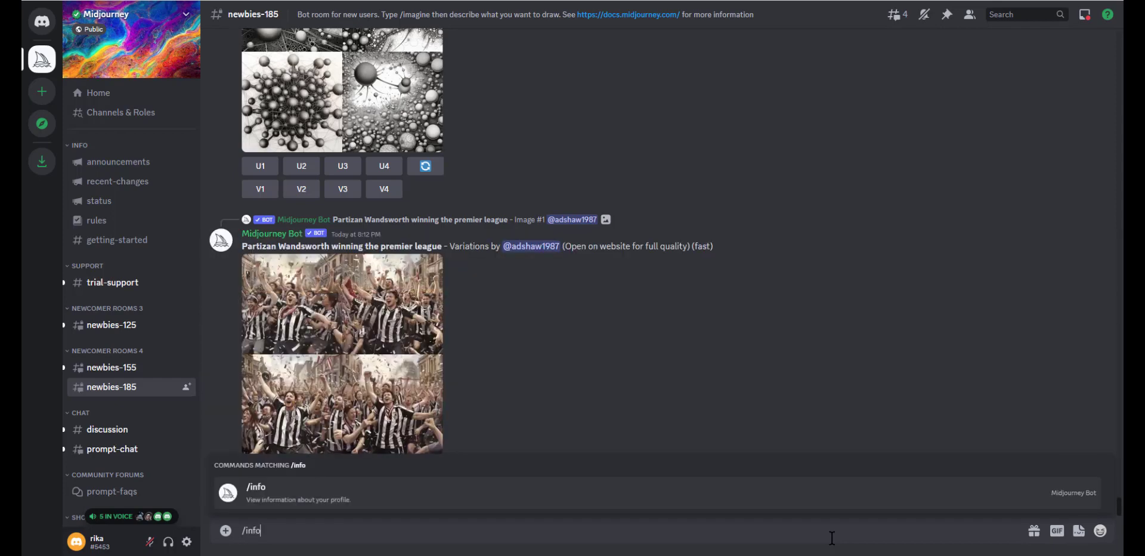
key("Enter")
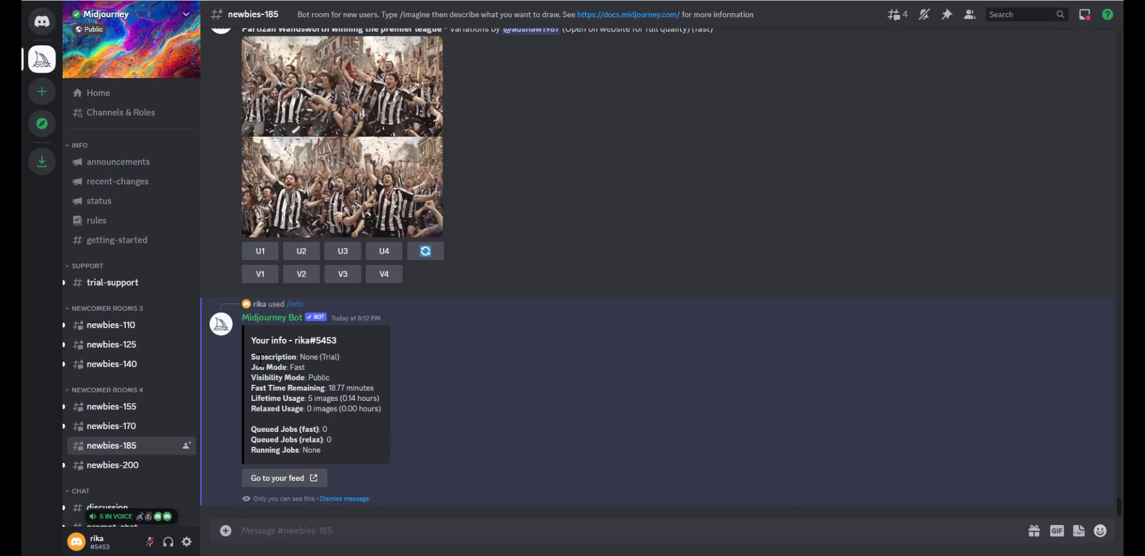
Review the info card's 5 lifetime images, then sign in on midjourney.com
scroll("down", 3)
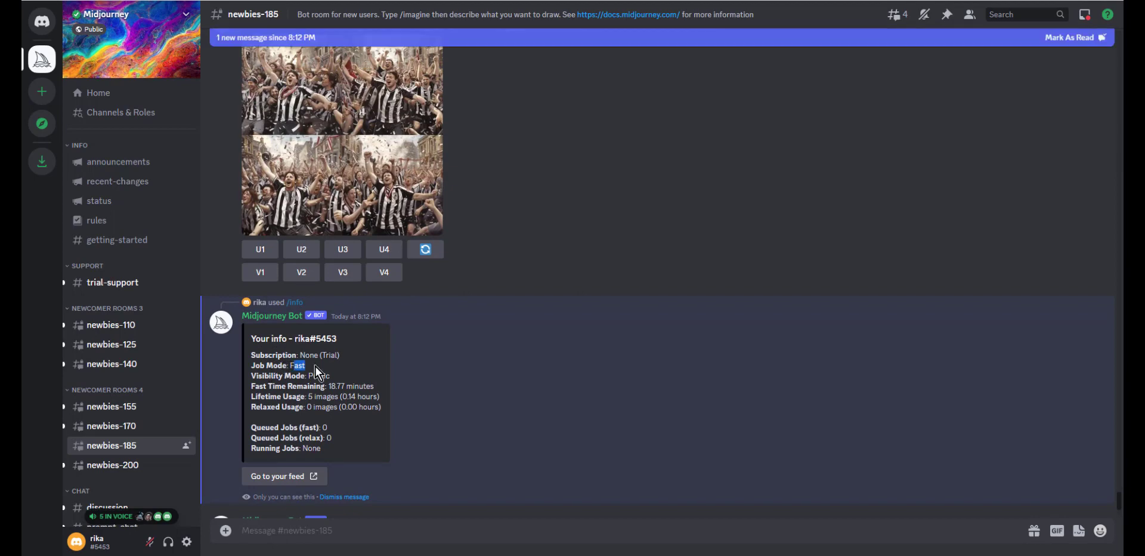
mouse_move(336, 380)
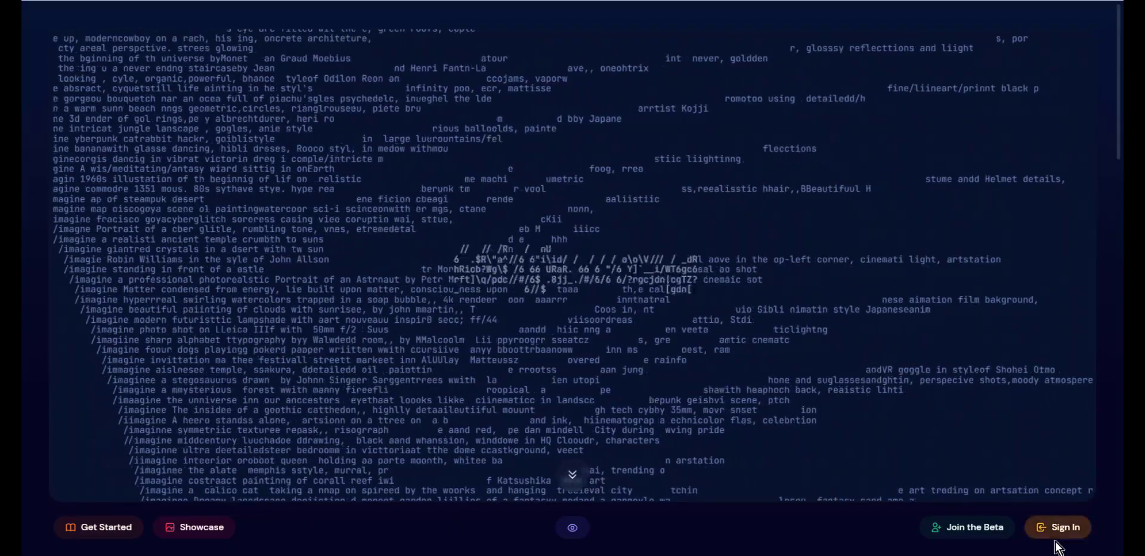
left_click(1056, 527)
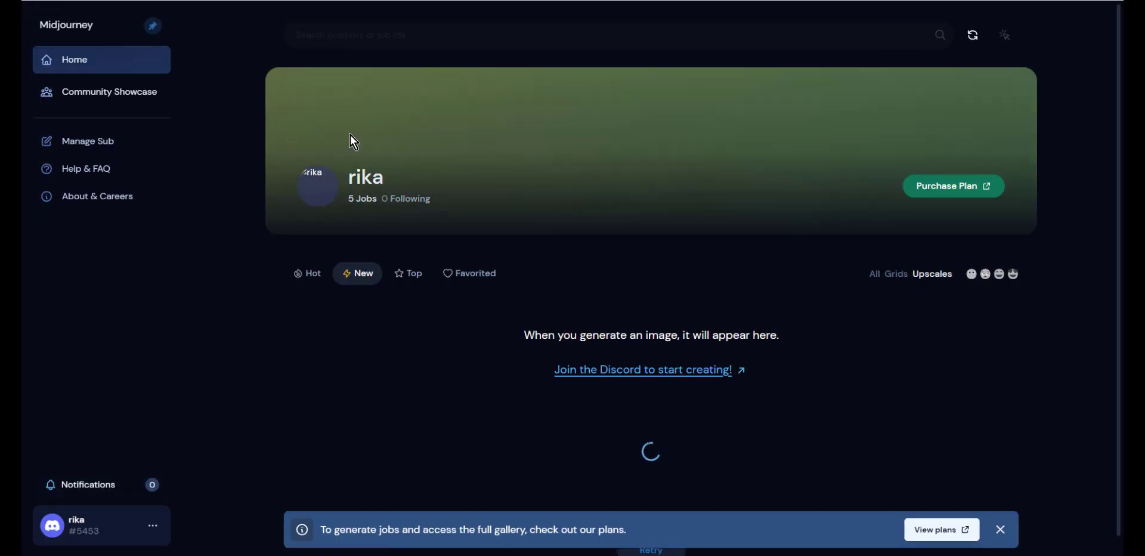
mouse_move(385, 264)
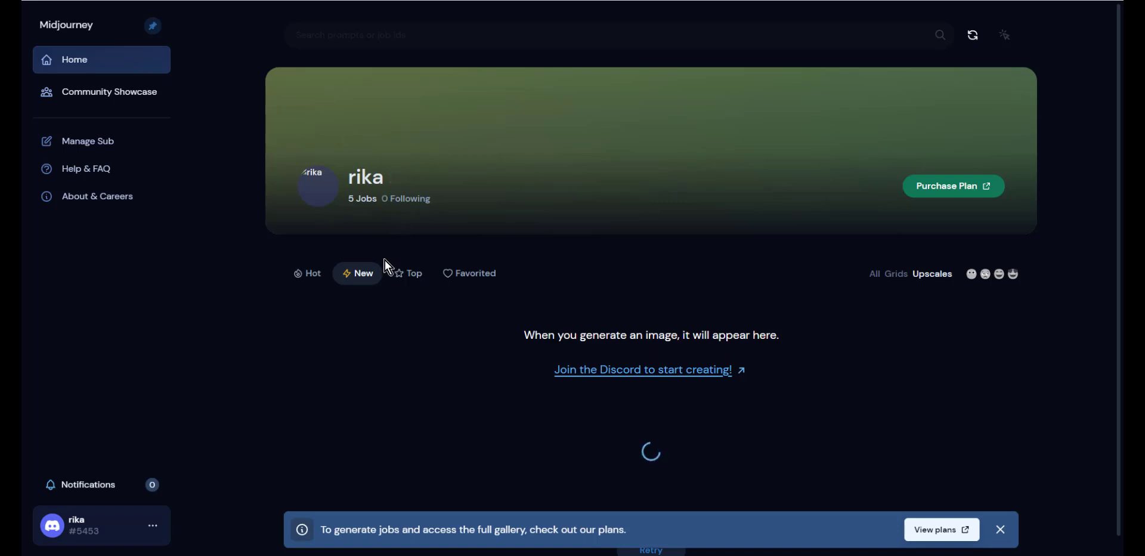
Highlight the '5 Jobs' count on the signed-in rika profile page
double_click(362, 199)
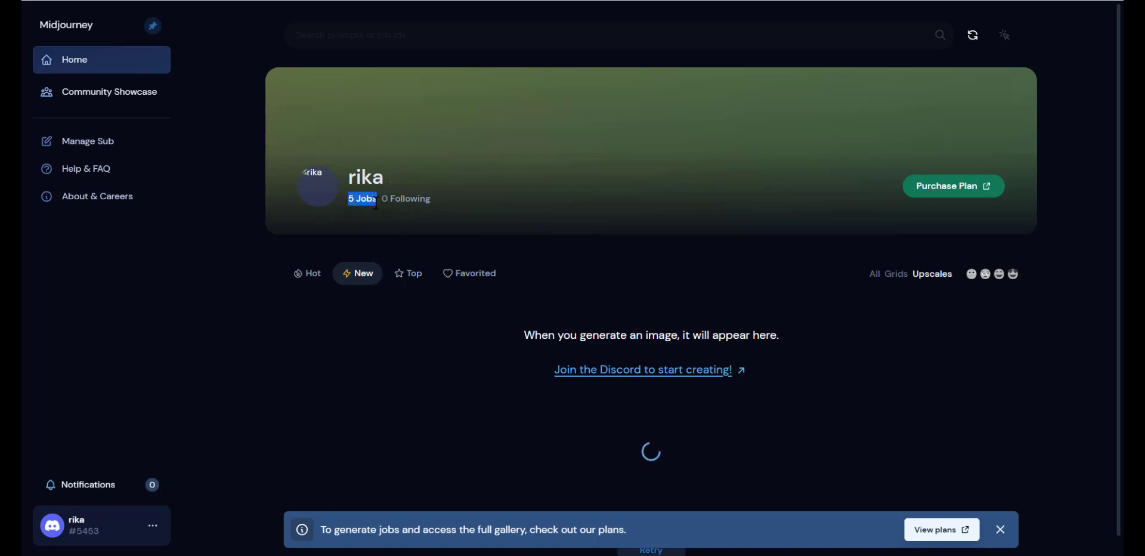